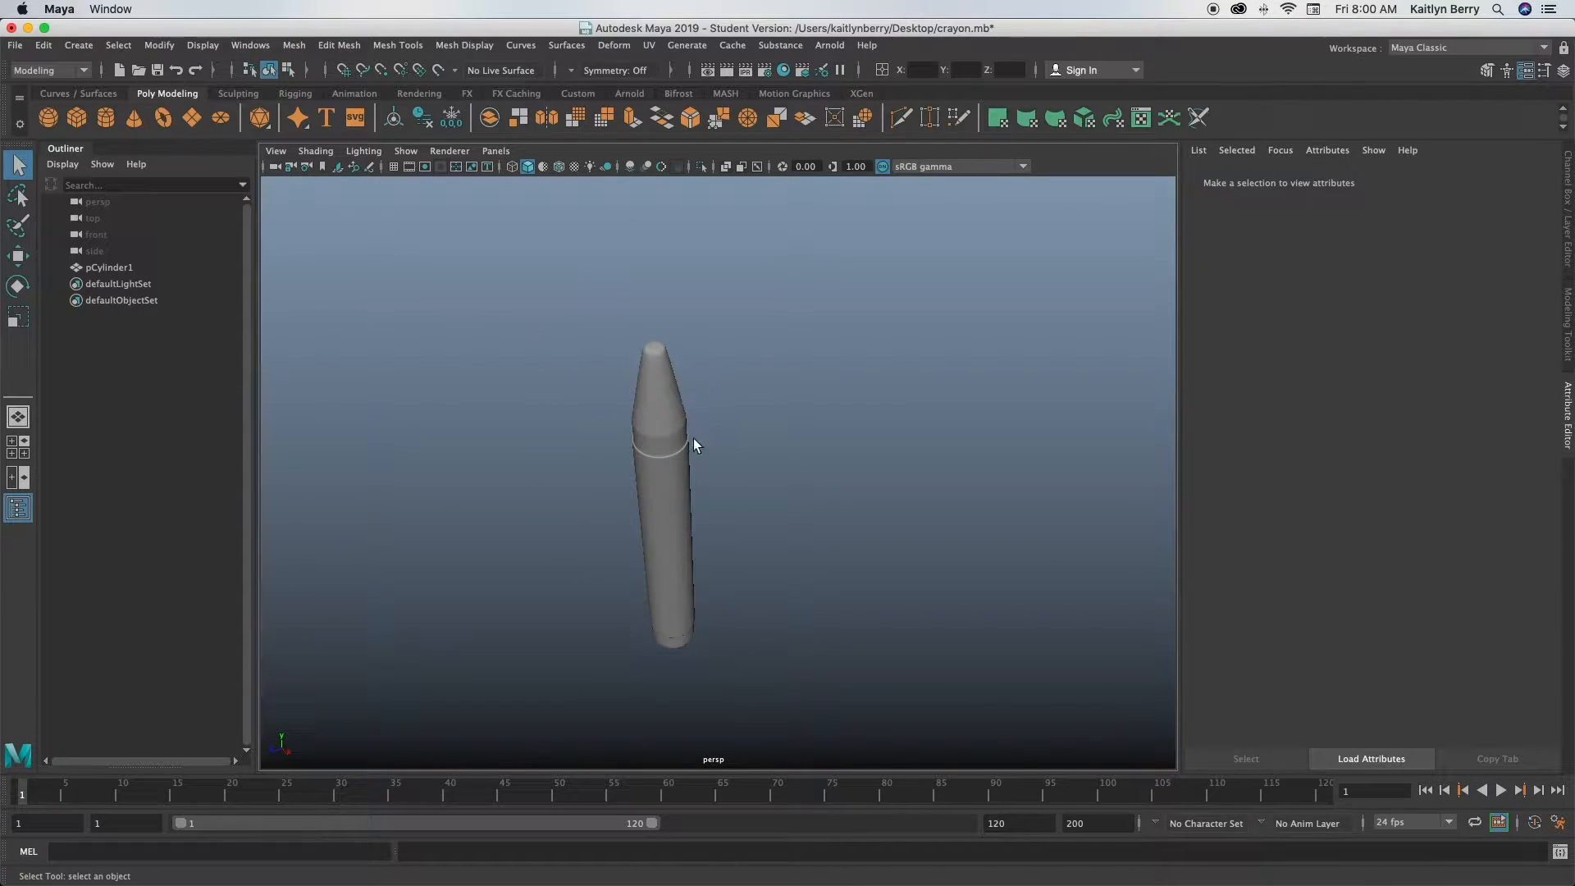
Start a new untitled scene from File > New Scene, discarding the crayon file
left_click(15, 45)
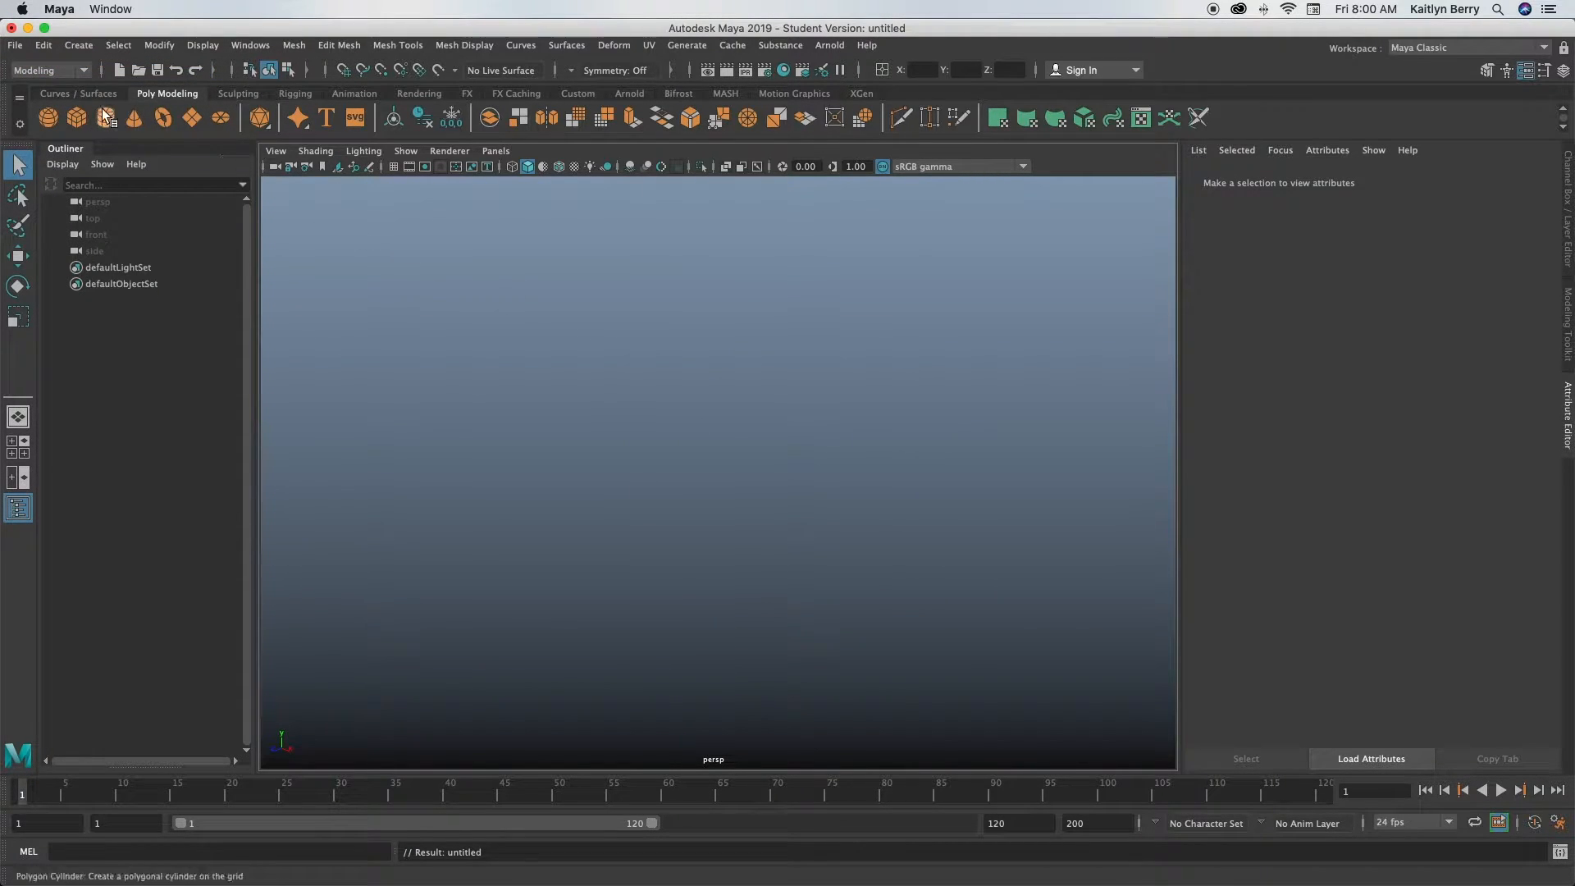
Create a polygon cylinder and set its polyCylinder1 Height to 15
left_click(104, 118)
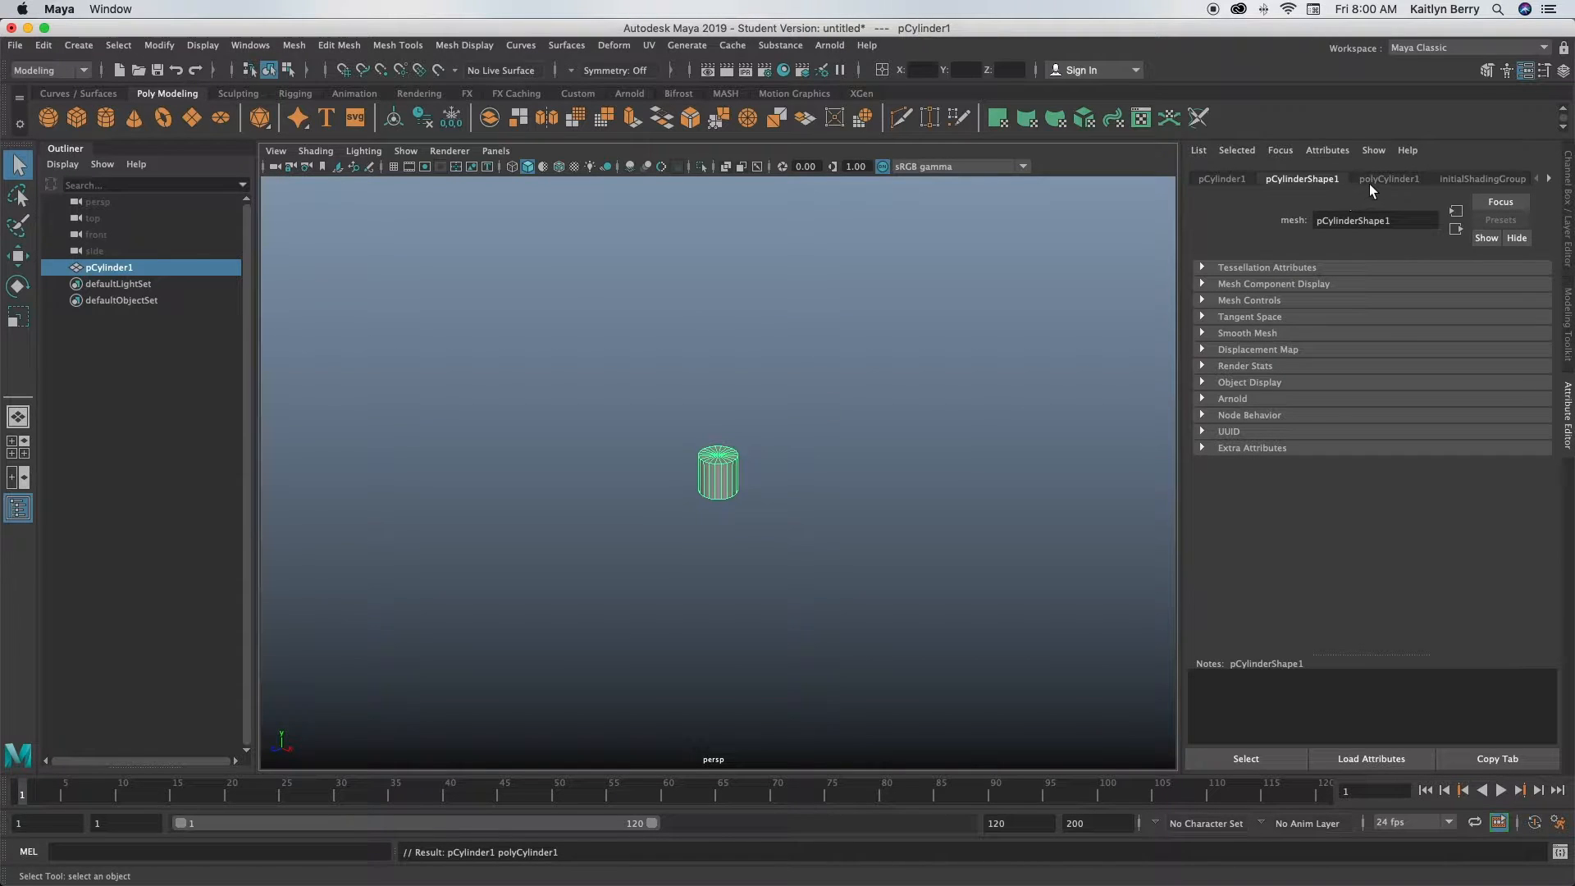
left_click(1389, 179)
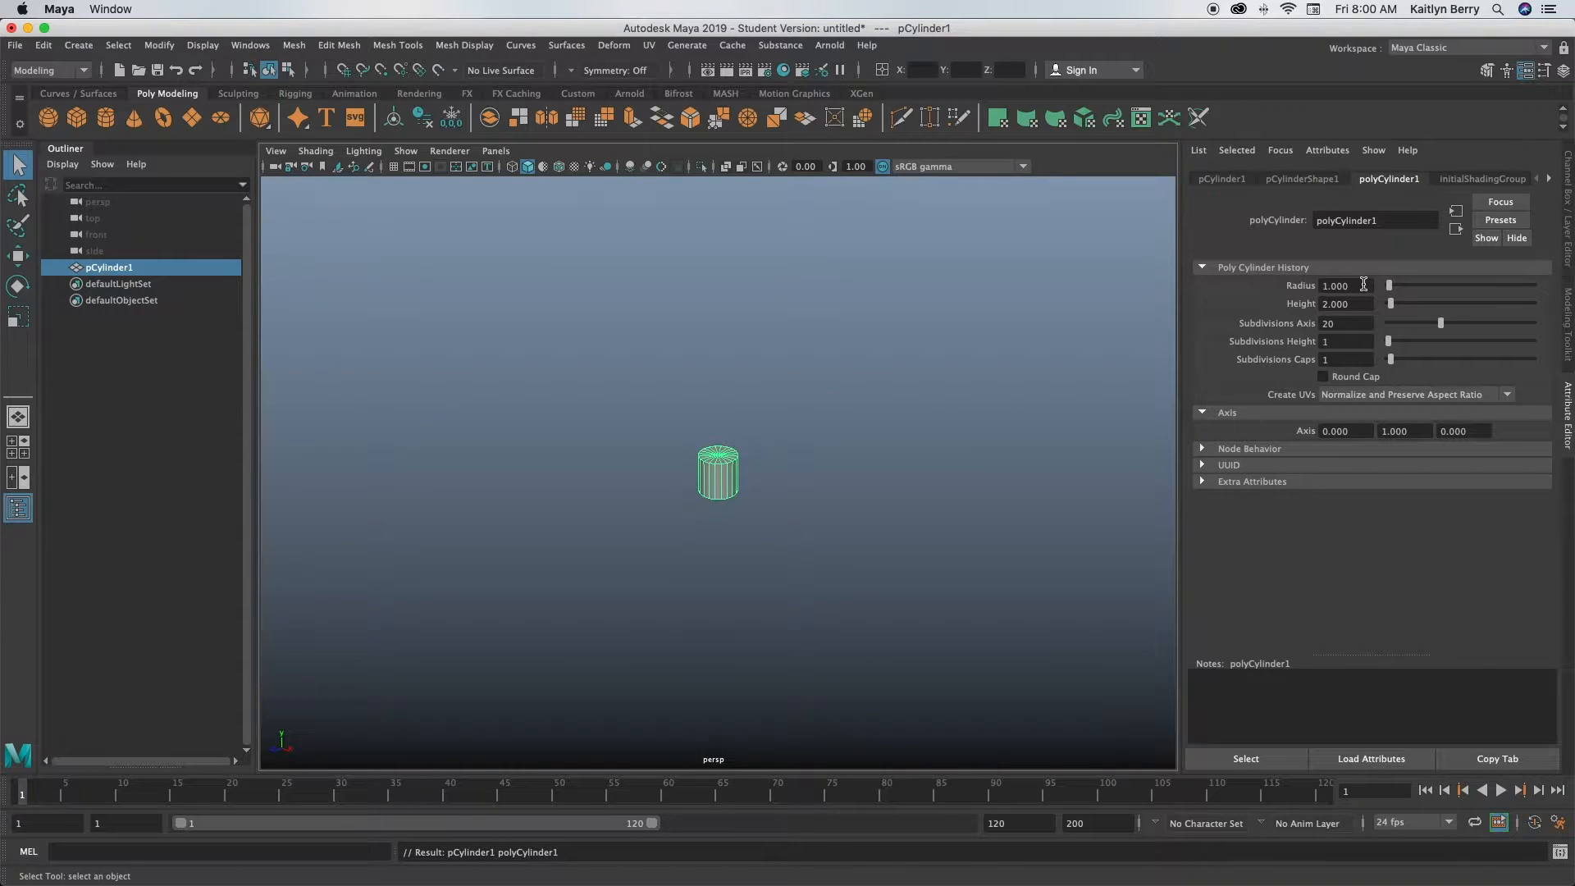
triple_click(1346, 304)
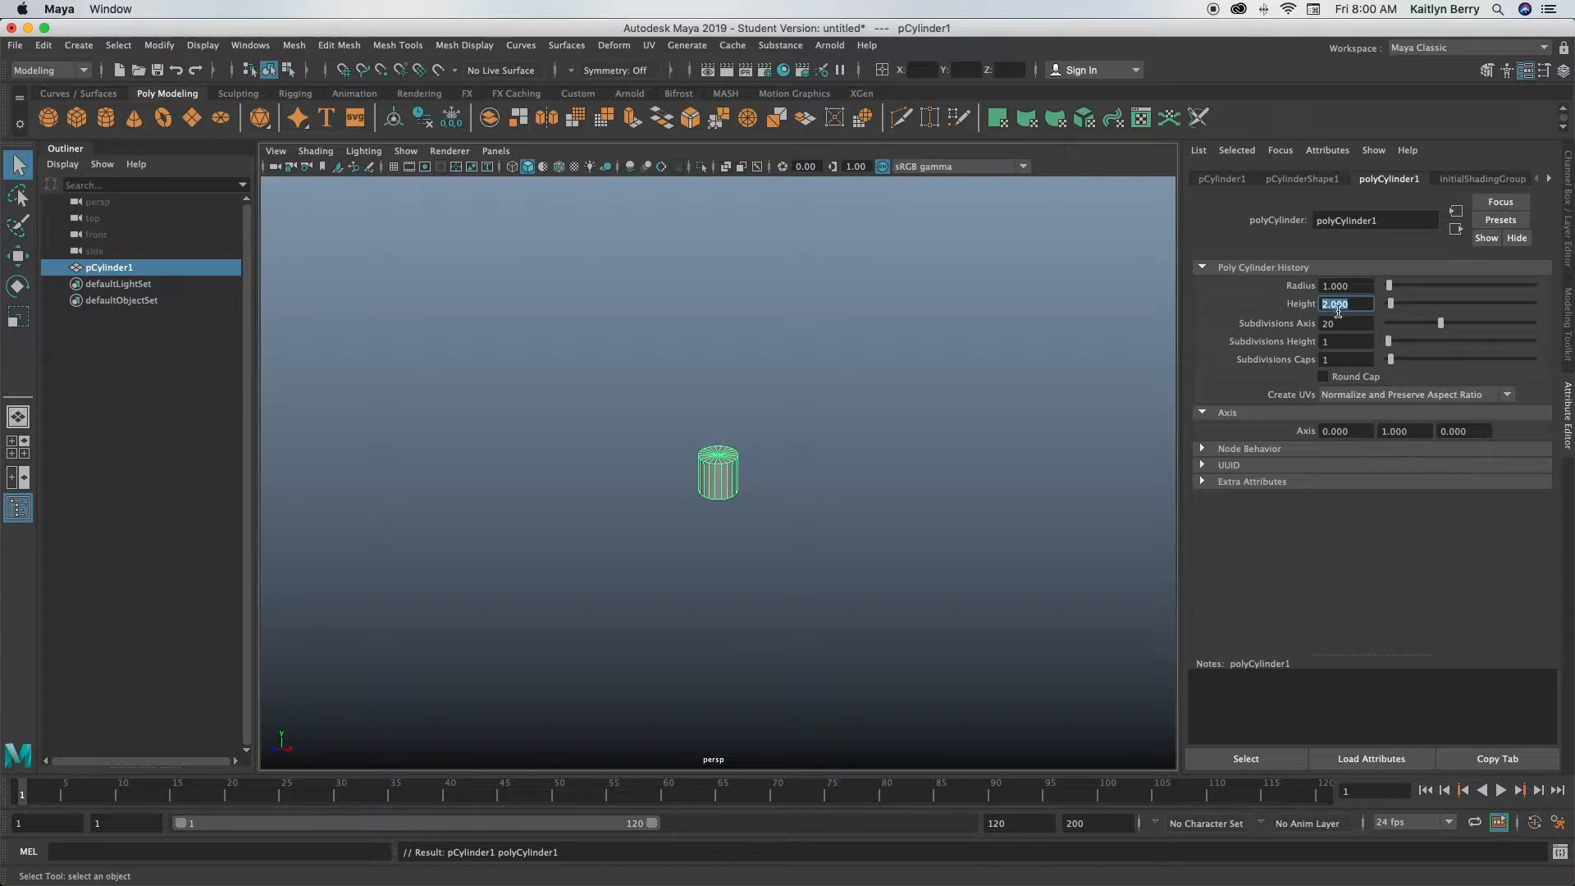
type("15")
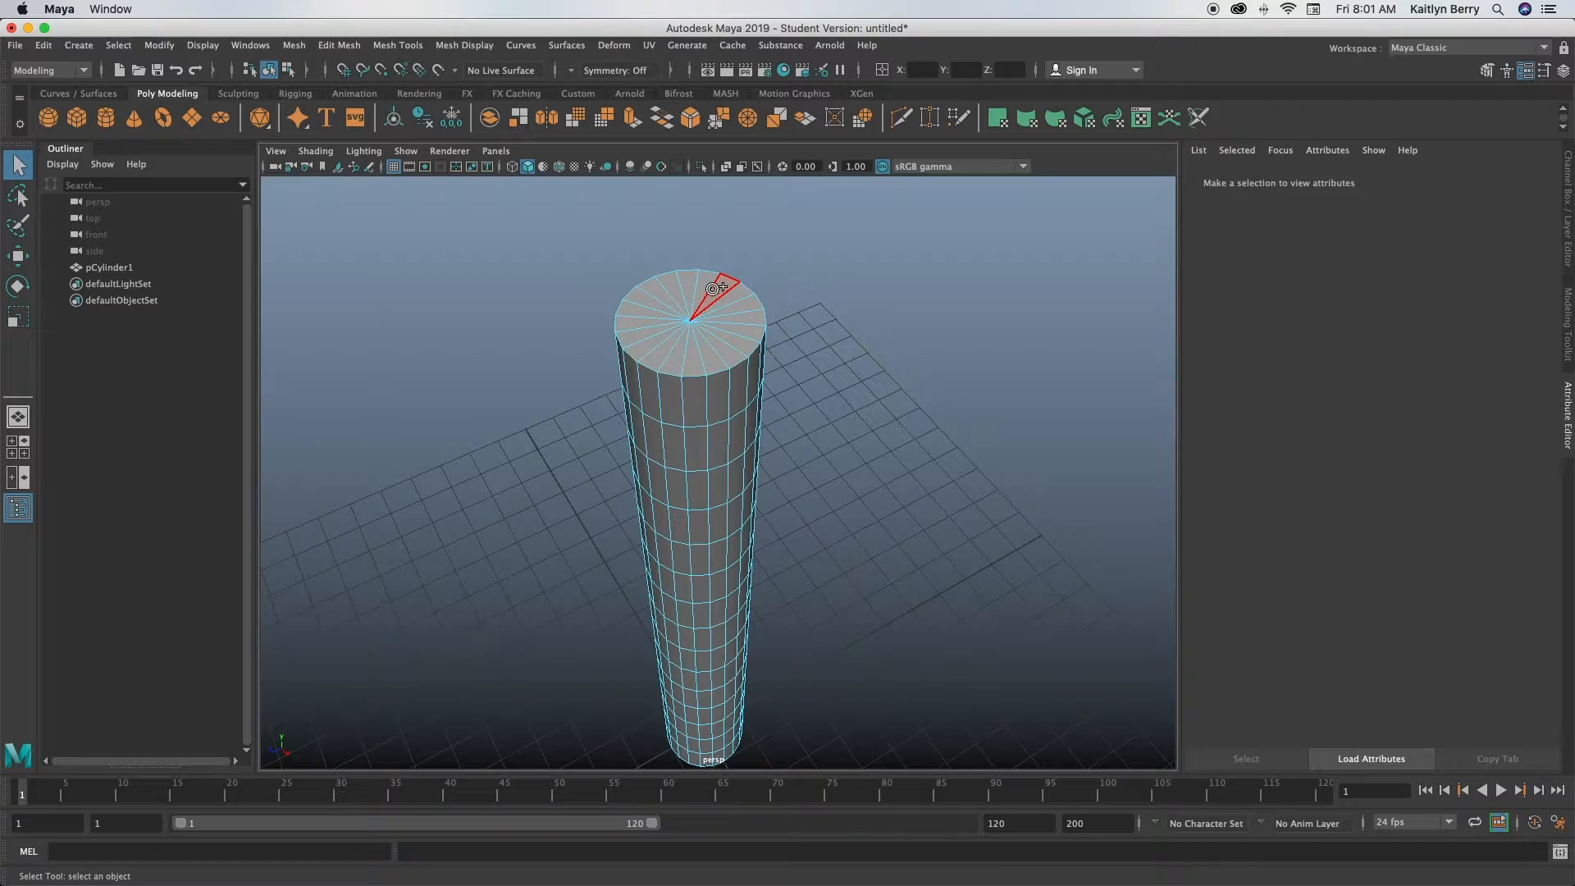
Select the cylinder's top cap face to begin shaping the tip
left_click(703, 306)
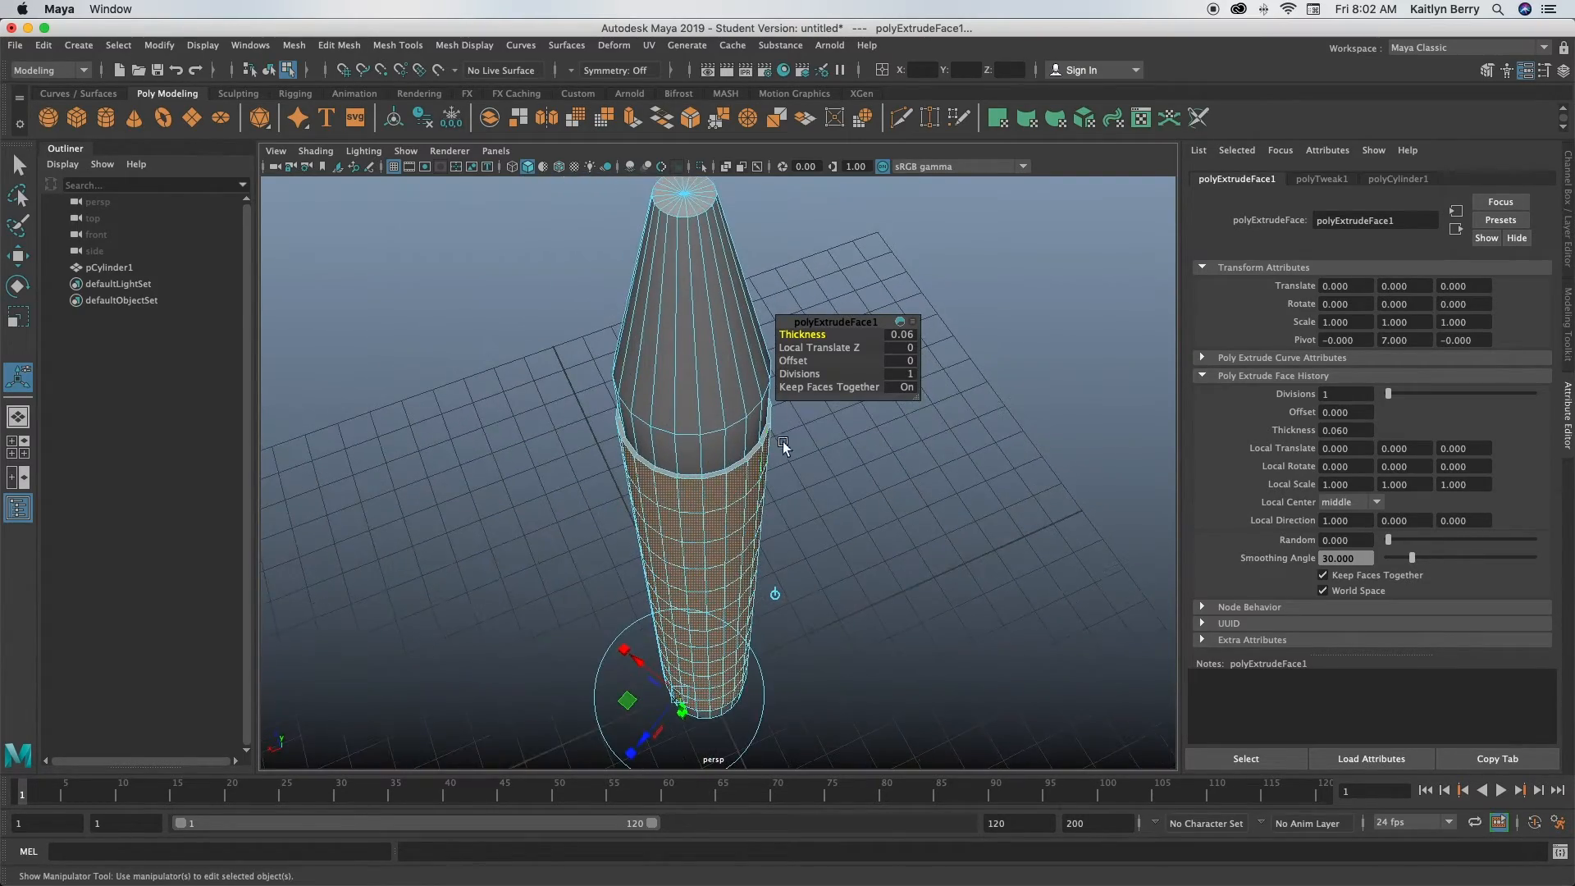
Extrude the selected body faces with a Thickness of 0.06
left_click(722, 419)
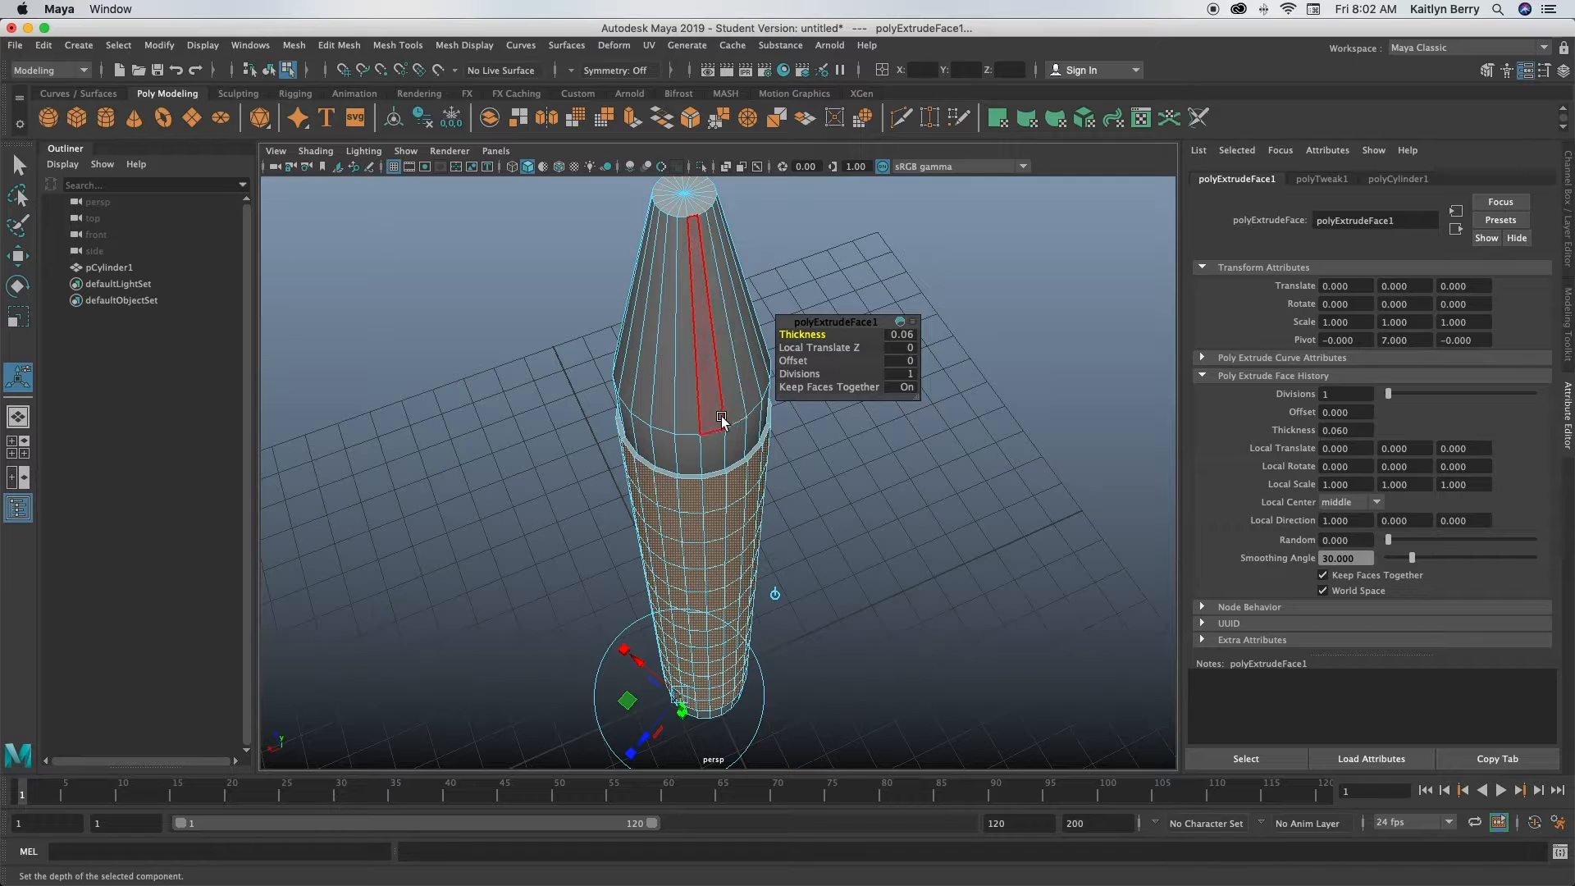
left_click(851, 469)
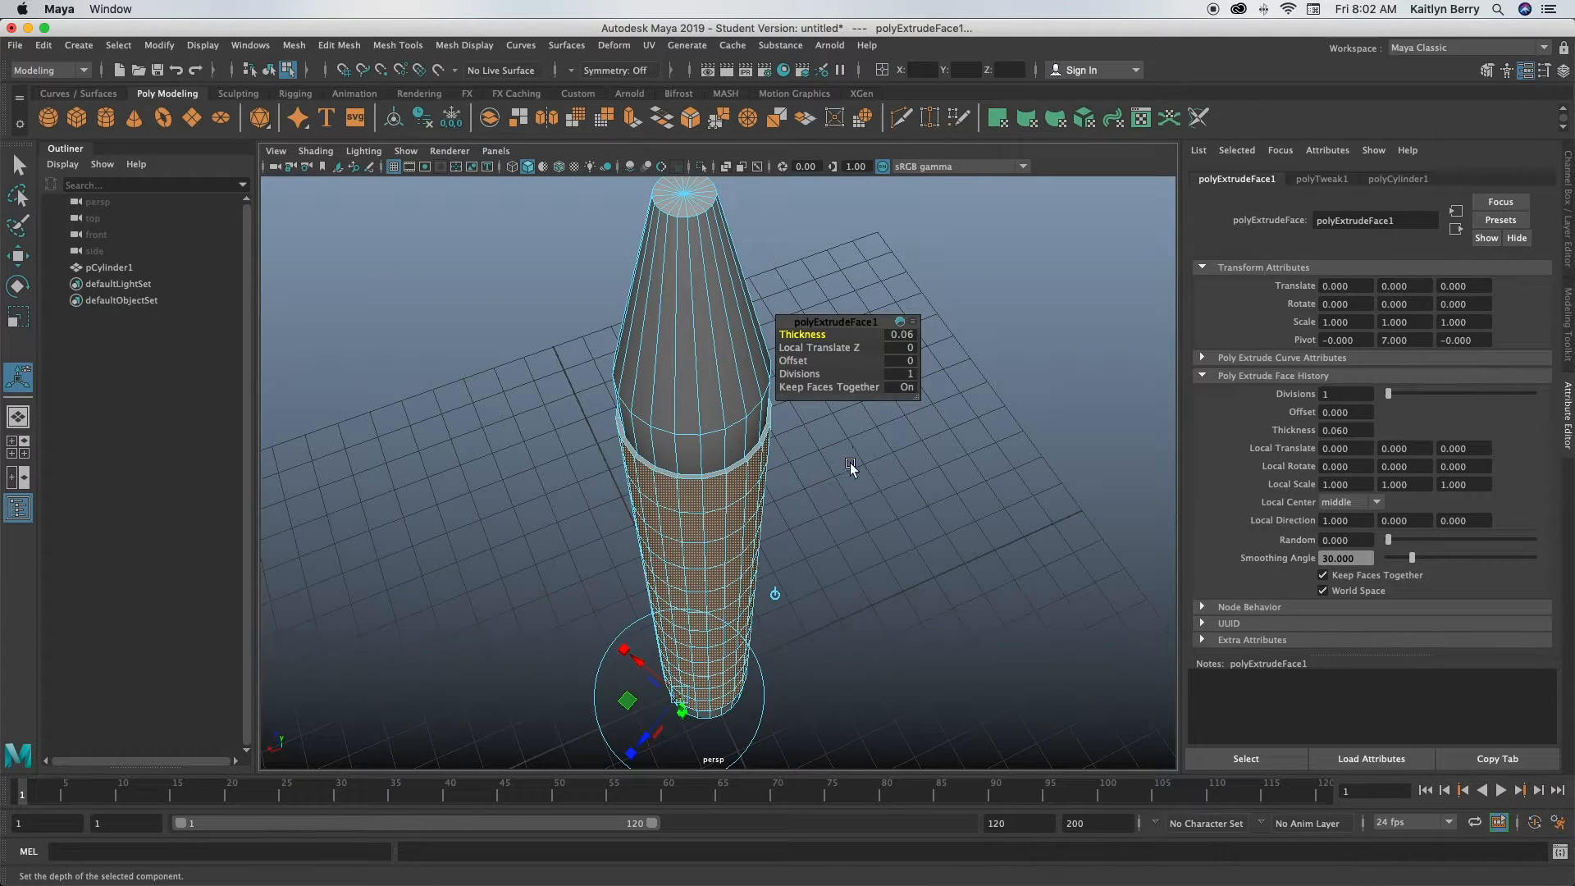
Switch the crayon mesh to edge selection from the right-click menu
right_click(698, 410)
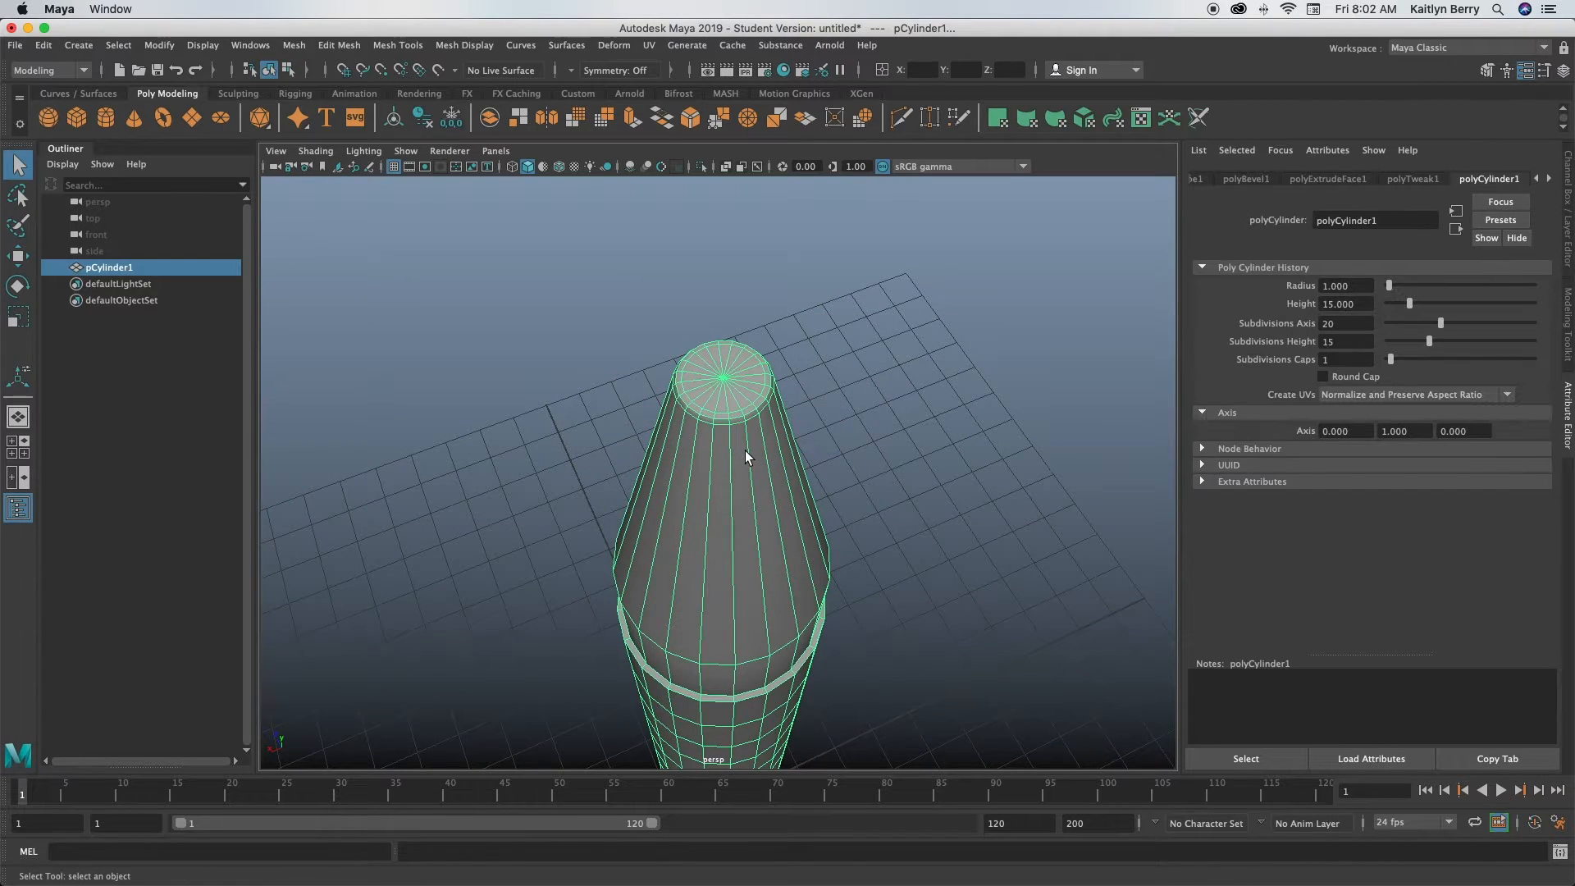
Bevel the edge loop bordering the wrapper band with 2 segments
key("3")
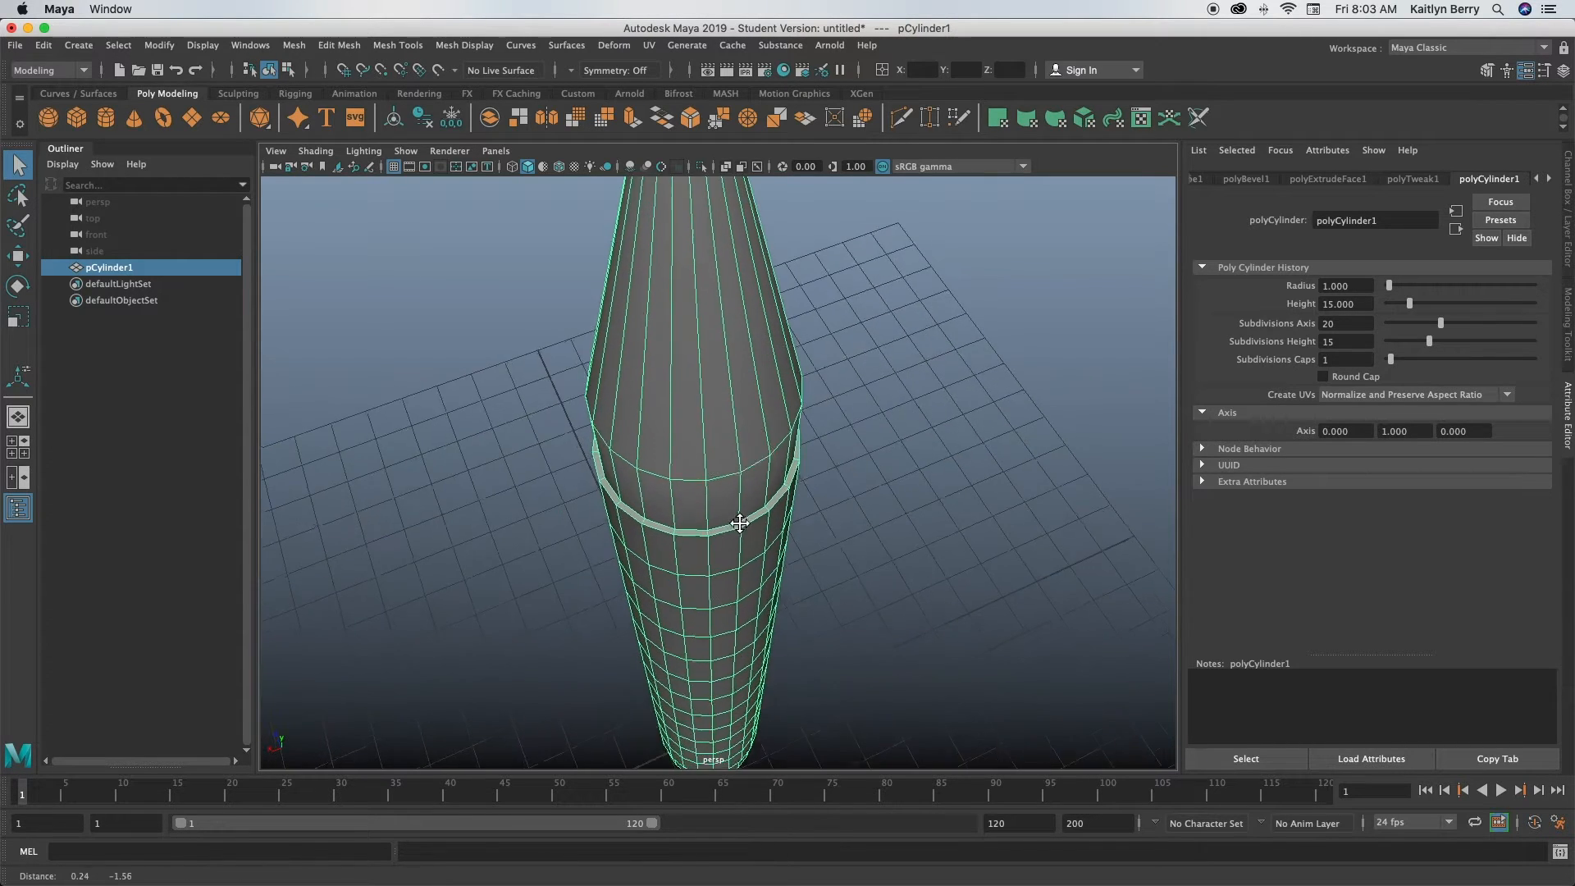
left_click(719, 492)
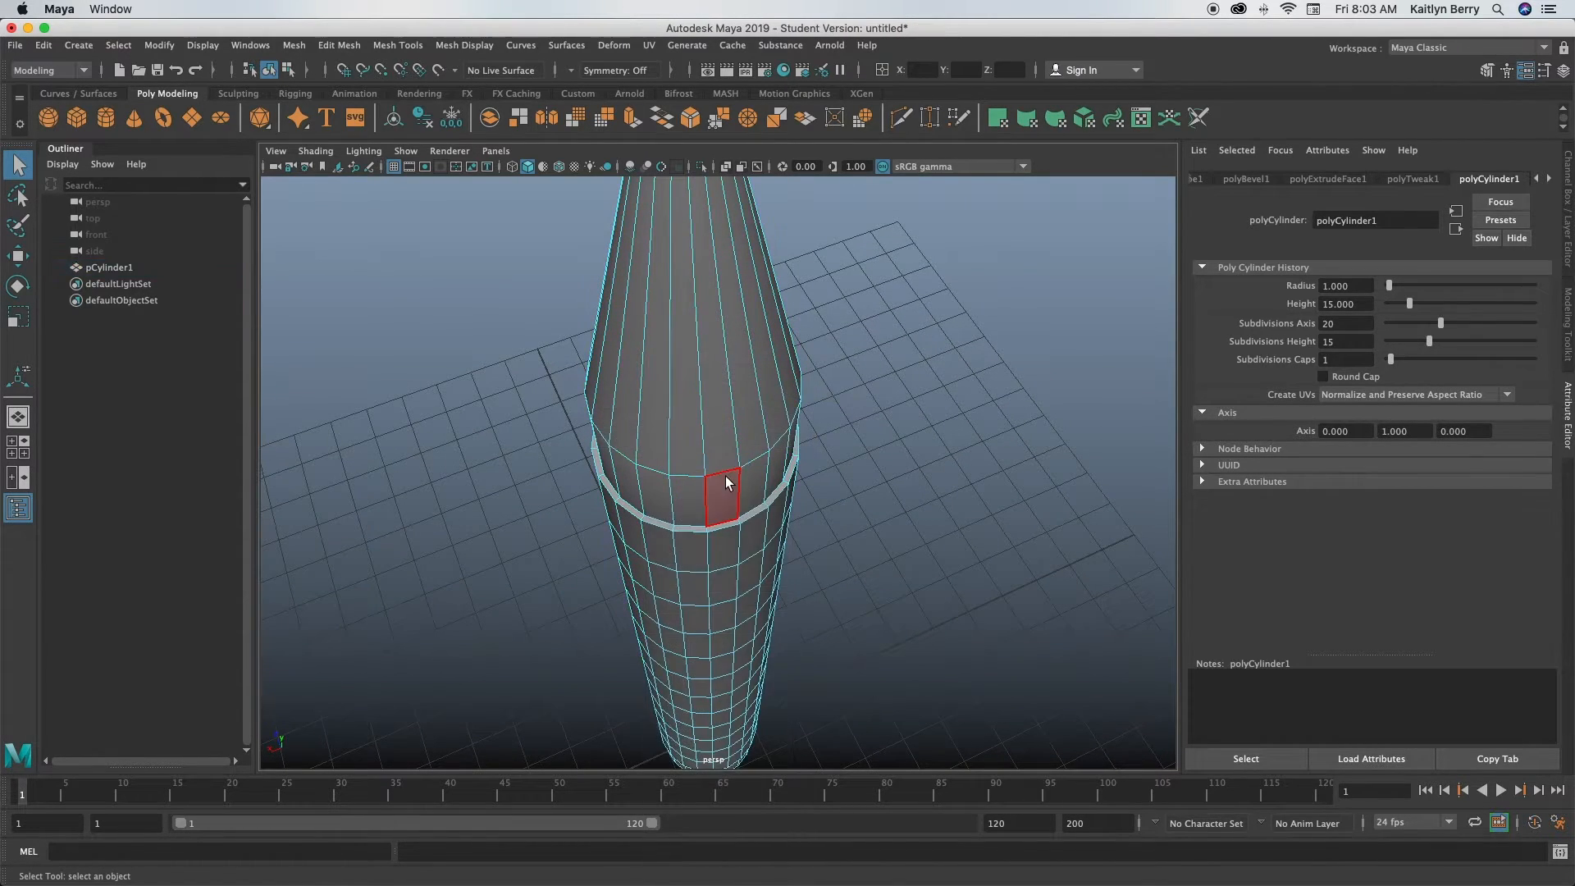
left_click(733, 524)
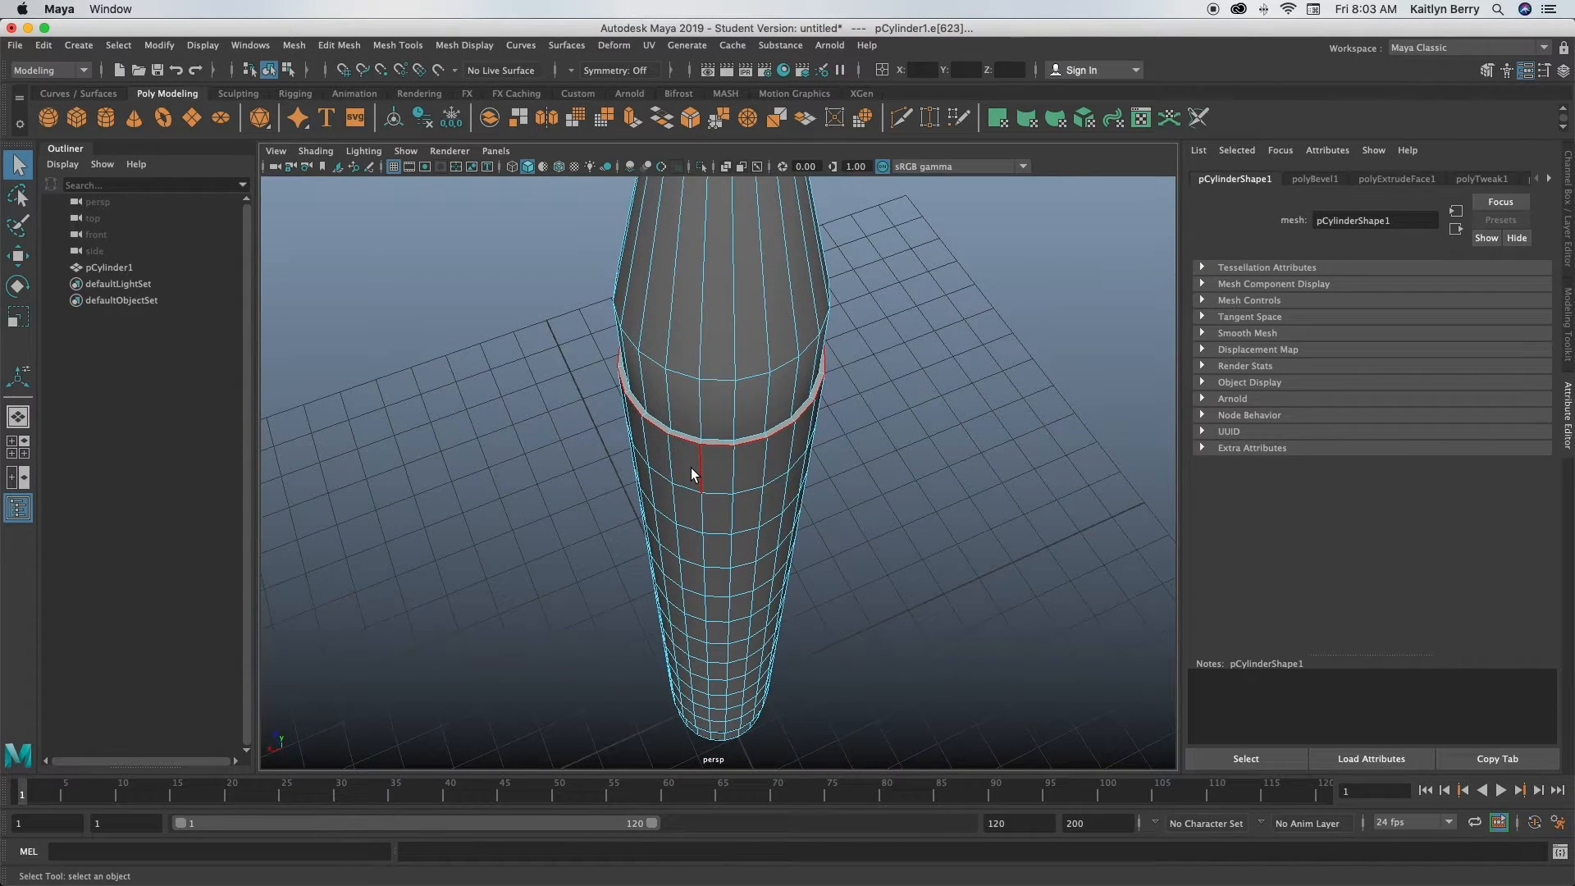
mouse_move(643, 434)
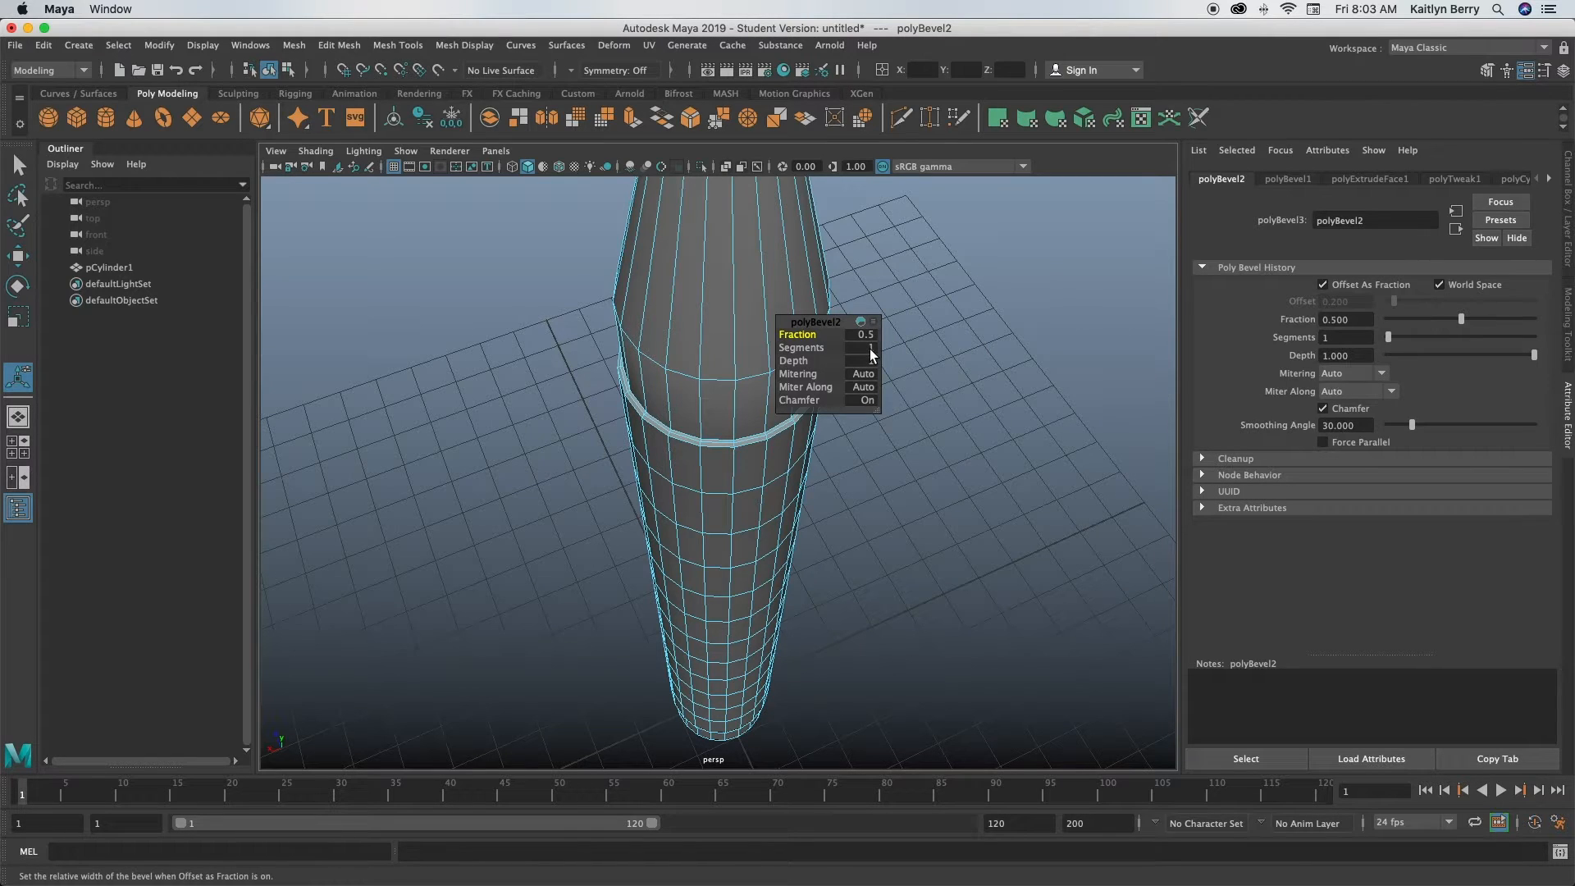
left_click(868, 348)
type("2")
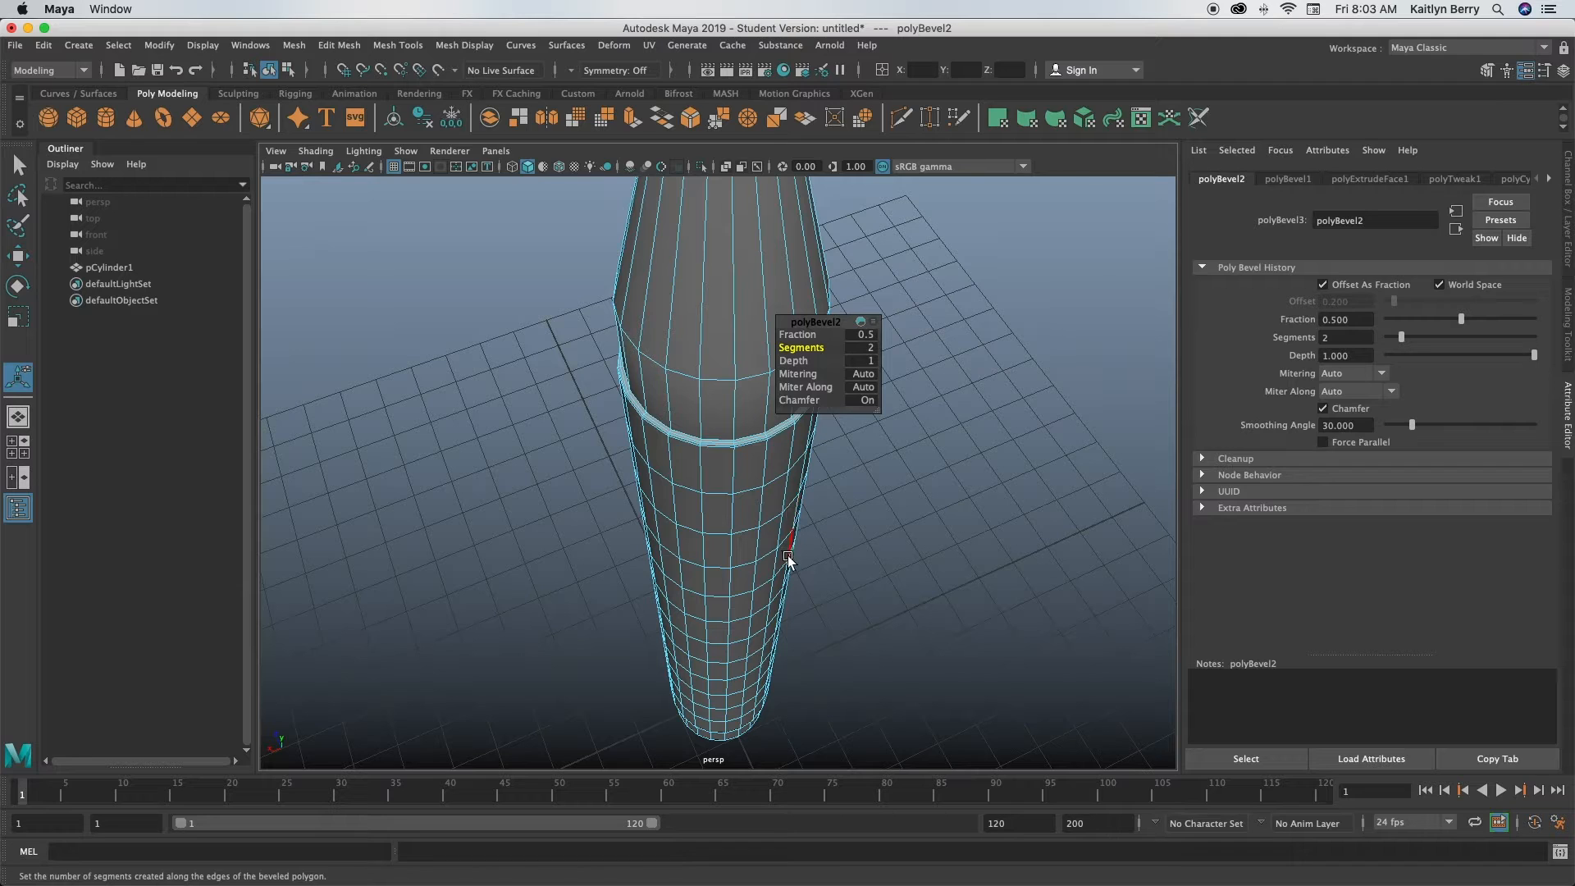
mouse_move(879, 559)
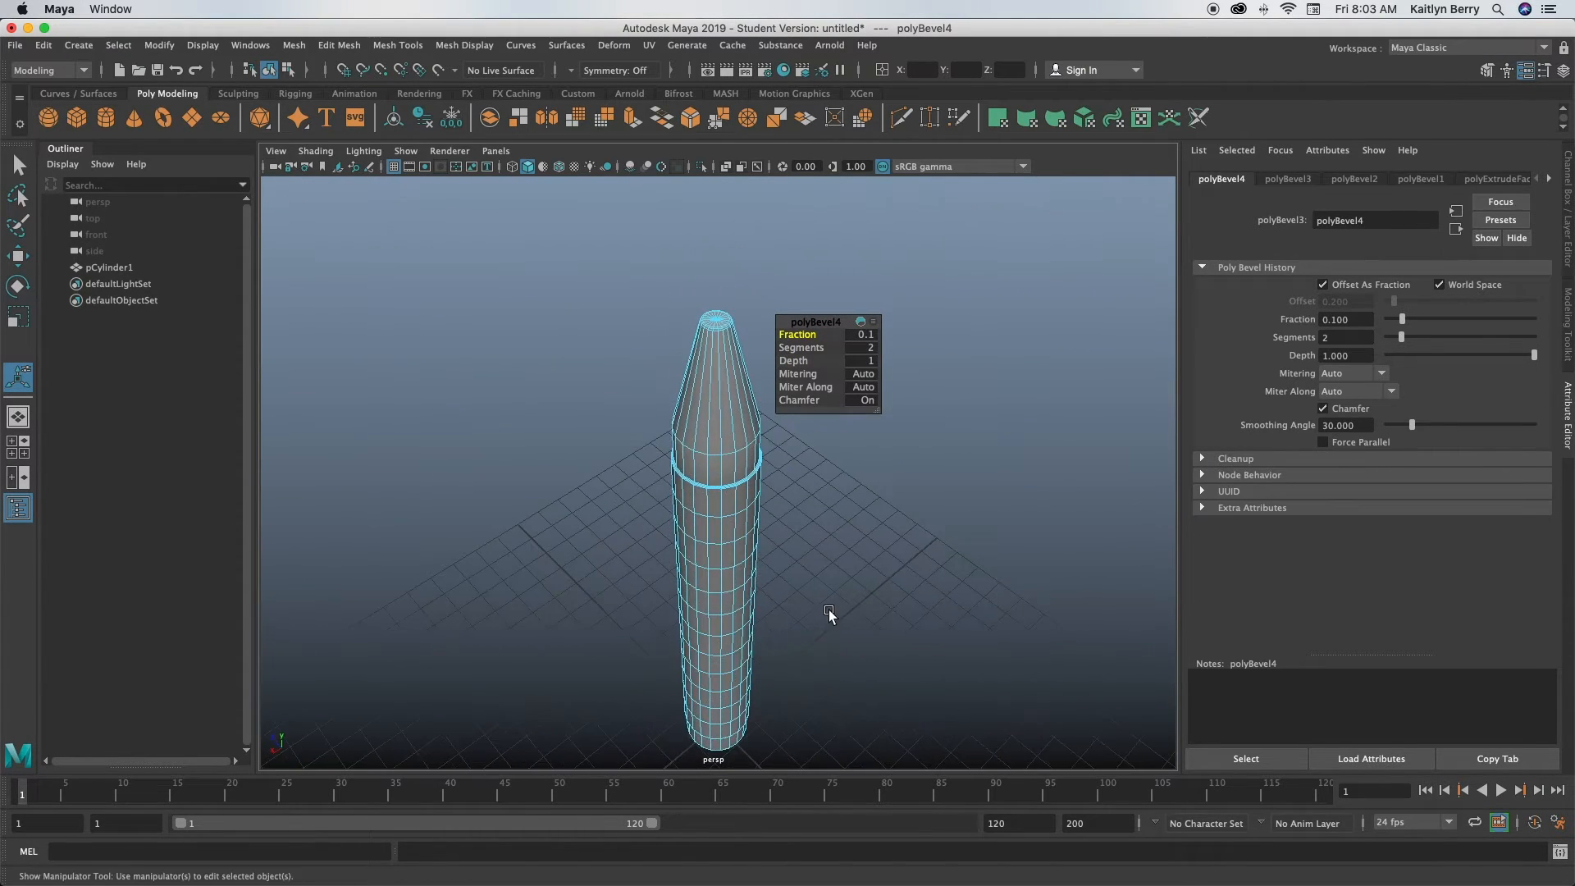
right_click(769, 473)
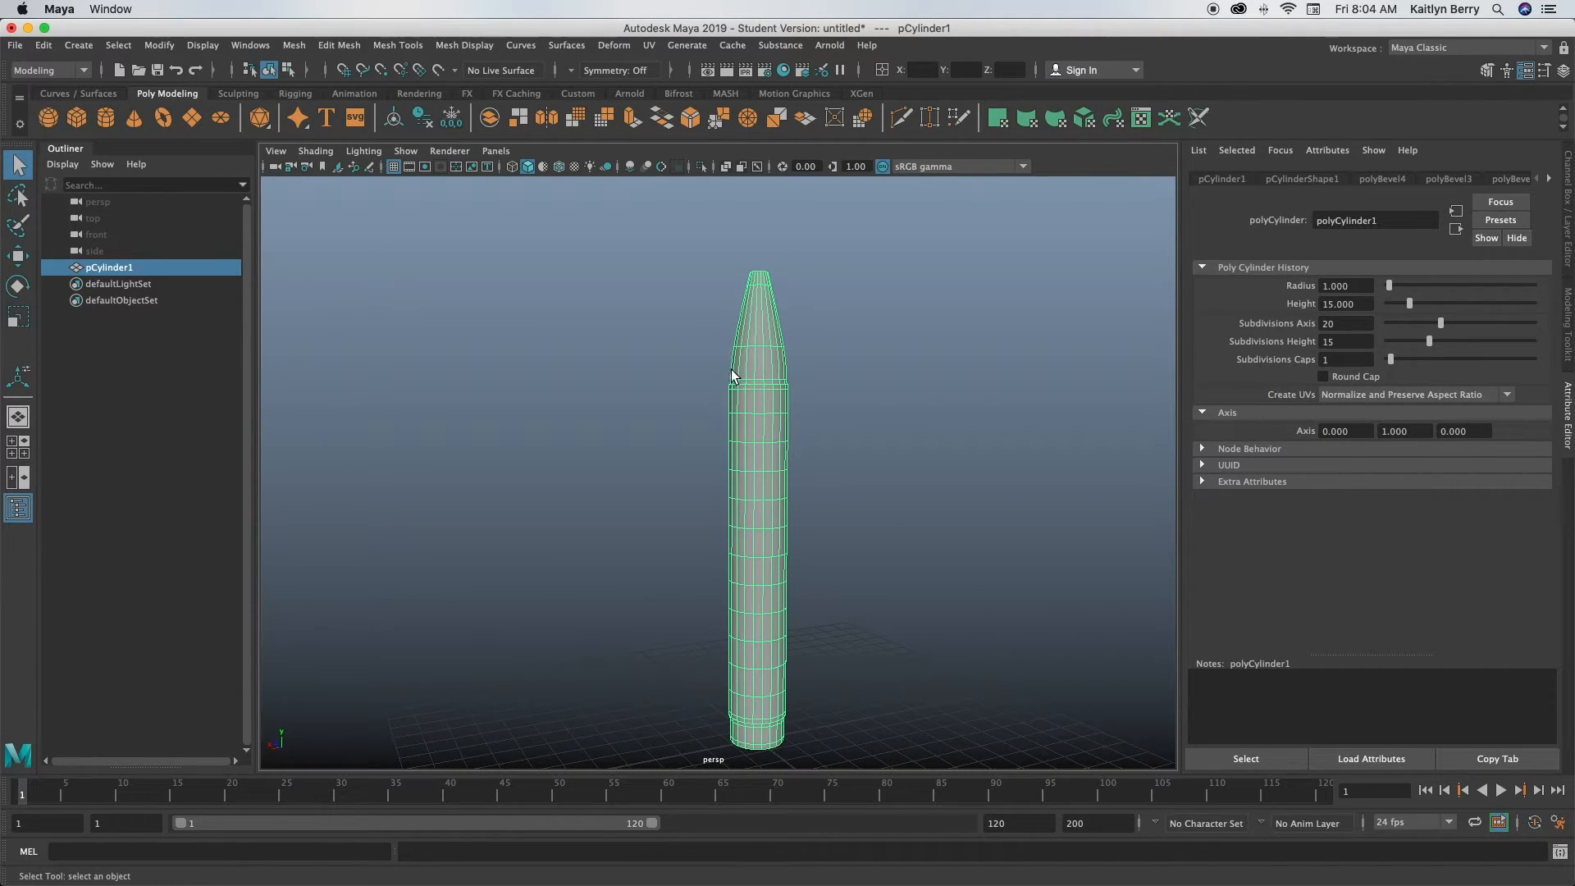
mouse_move(773, 286)
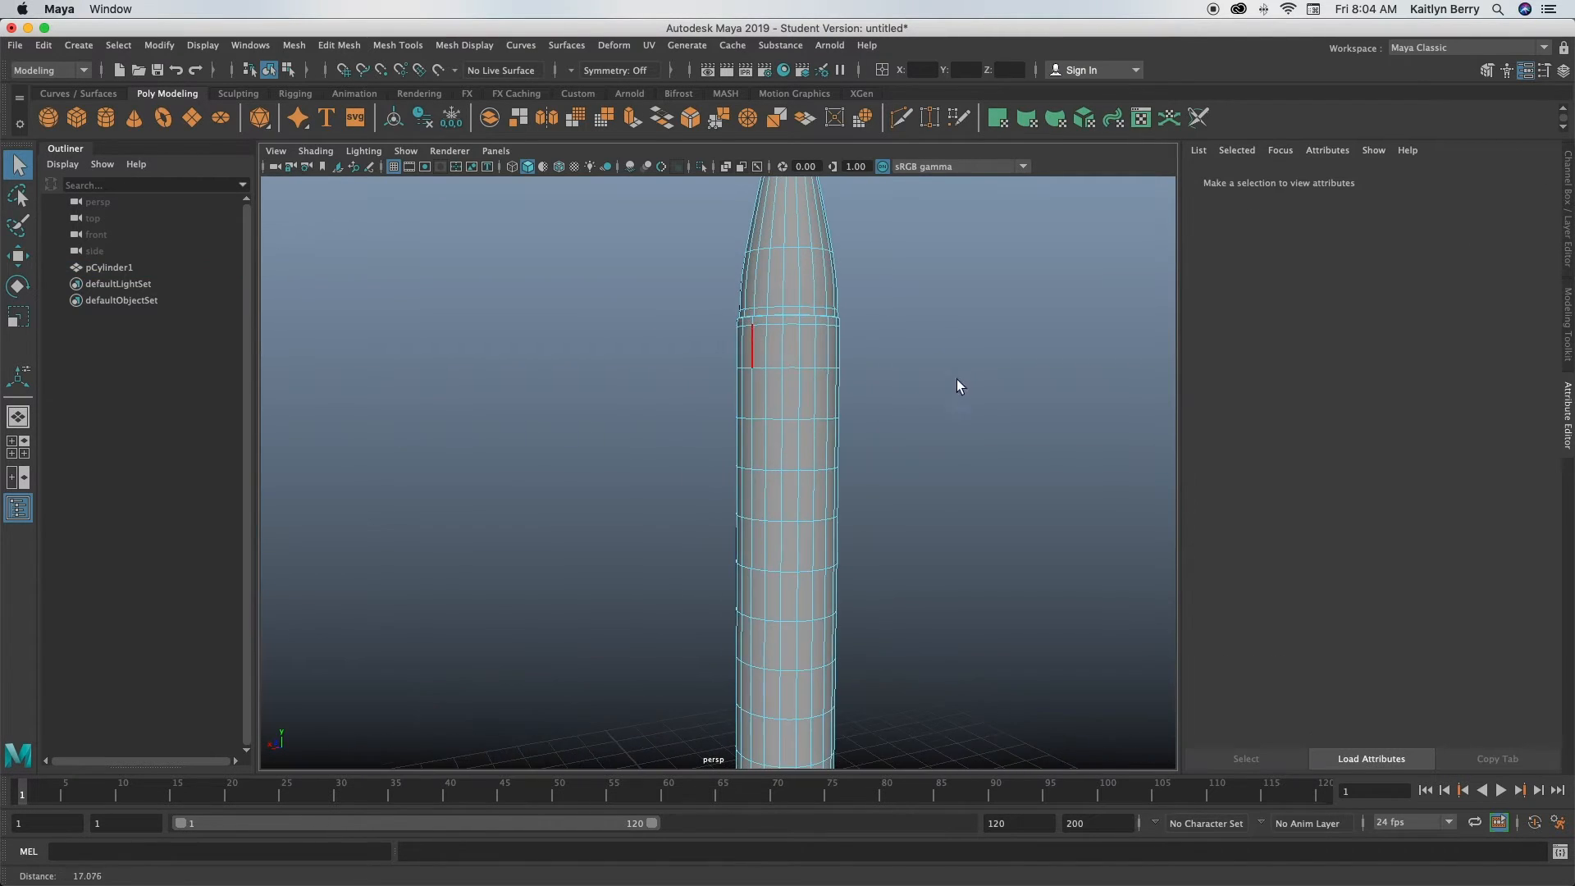
Bevel the tip's base edge loop at fraction 0.01, then deselect in Object Mode
left_click(787, 423)
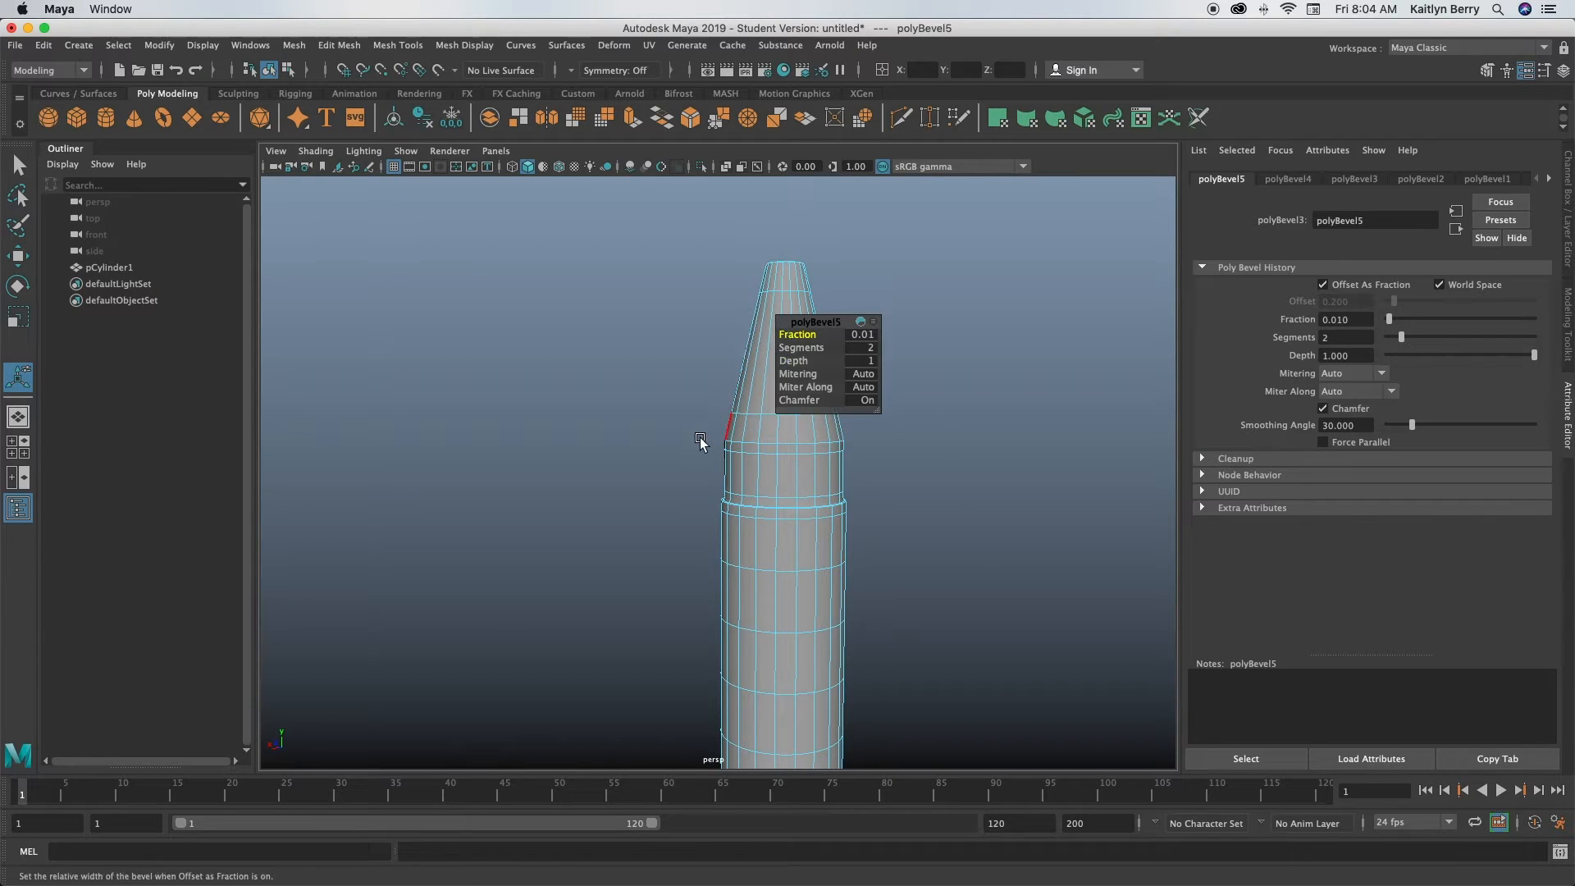
right_click(809, 416)
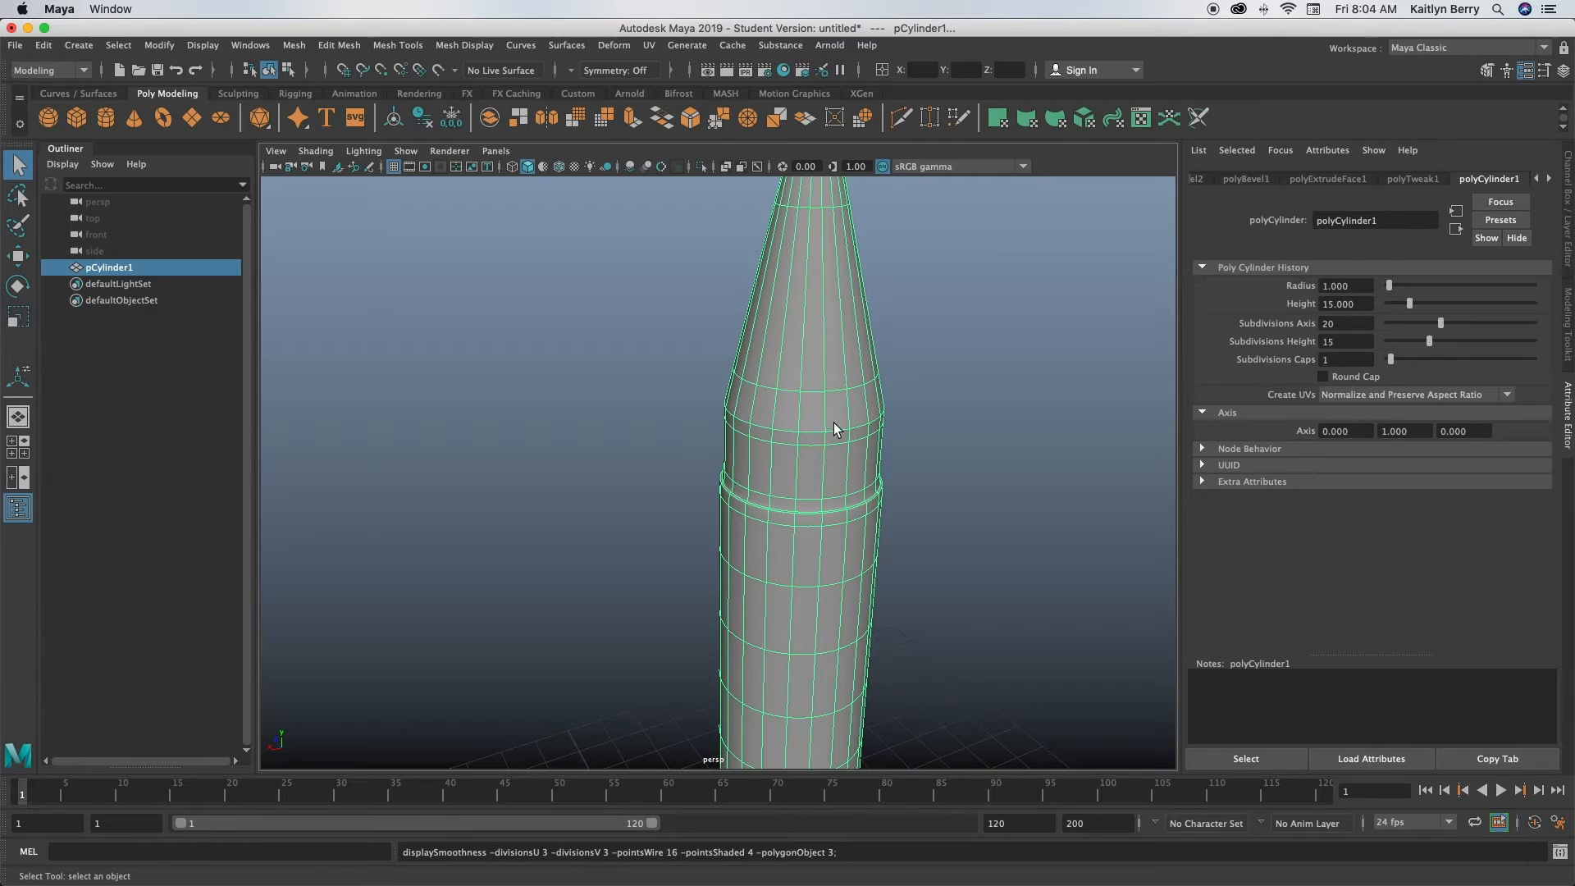
left_click(945, 436)
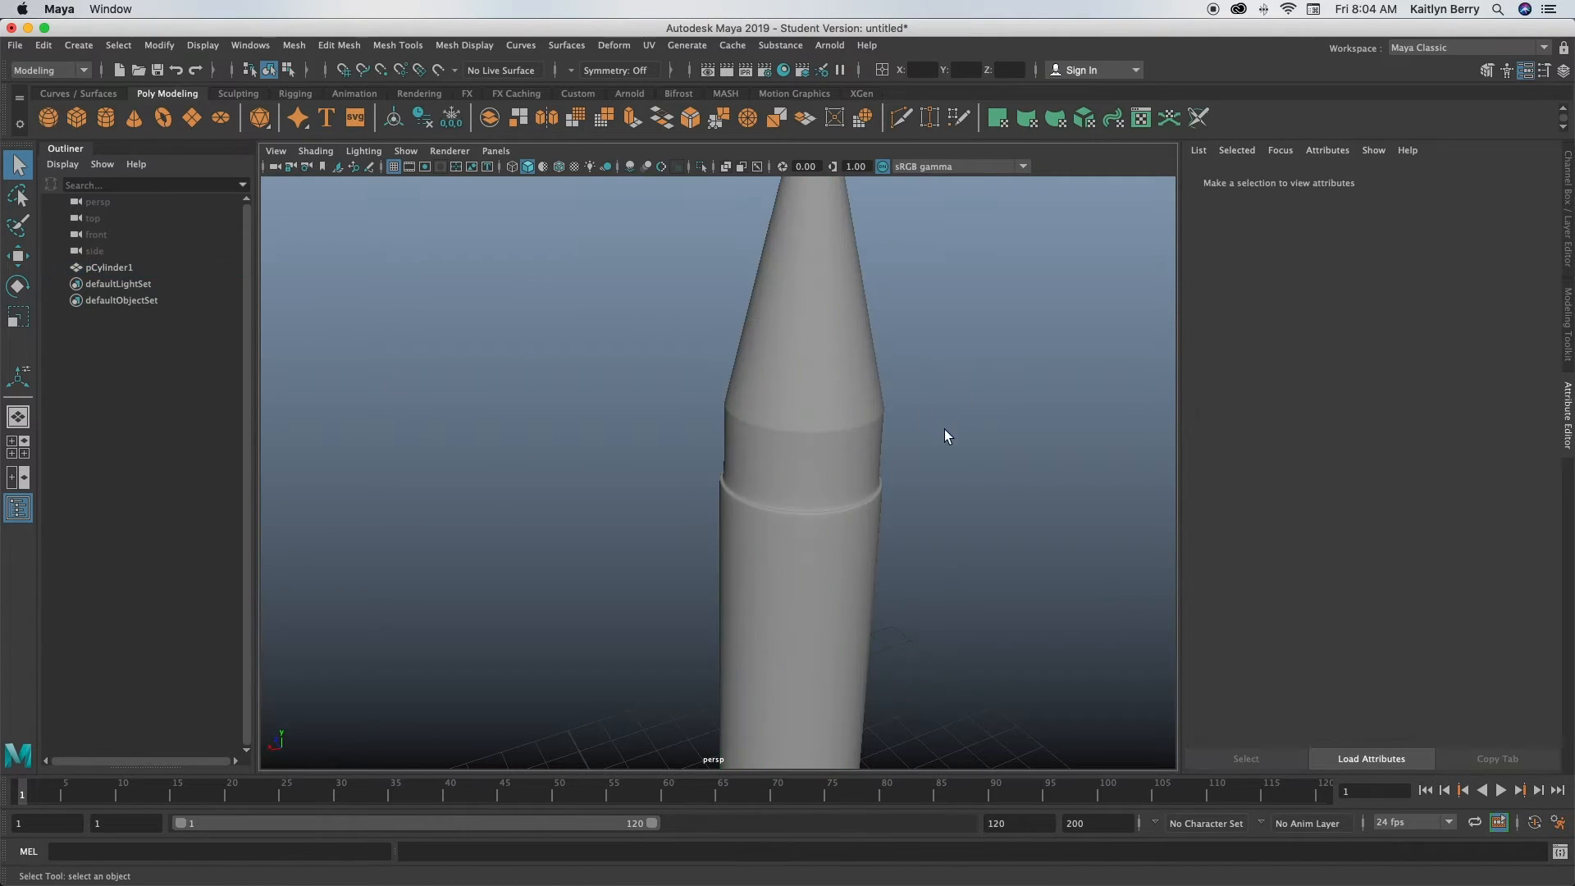